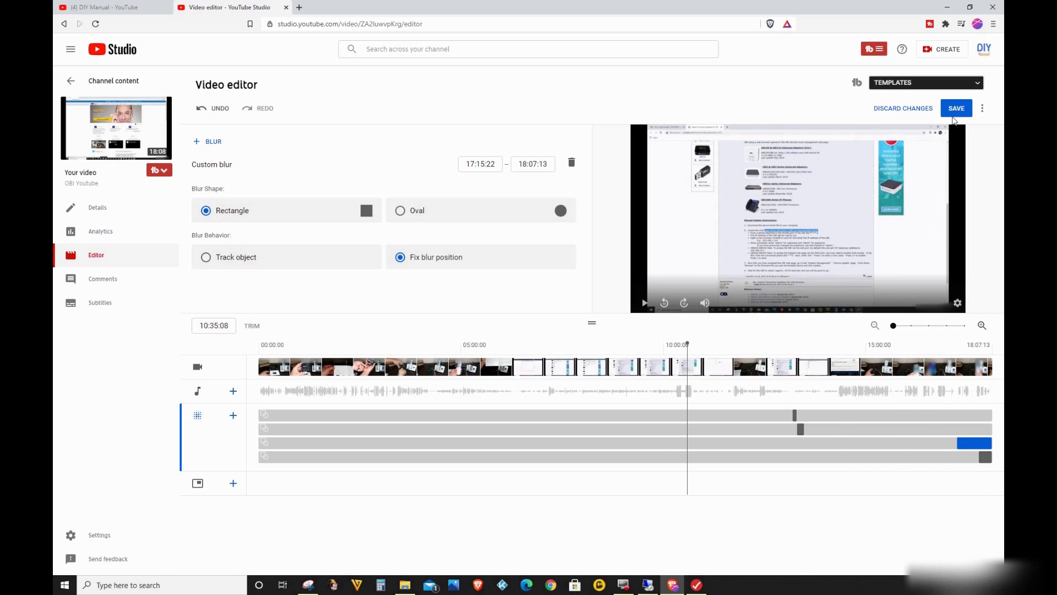
{"action": "mouse_move", "coordinate": [798, 512]}
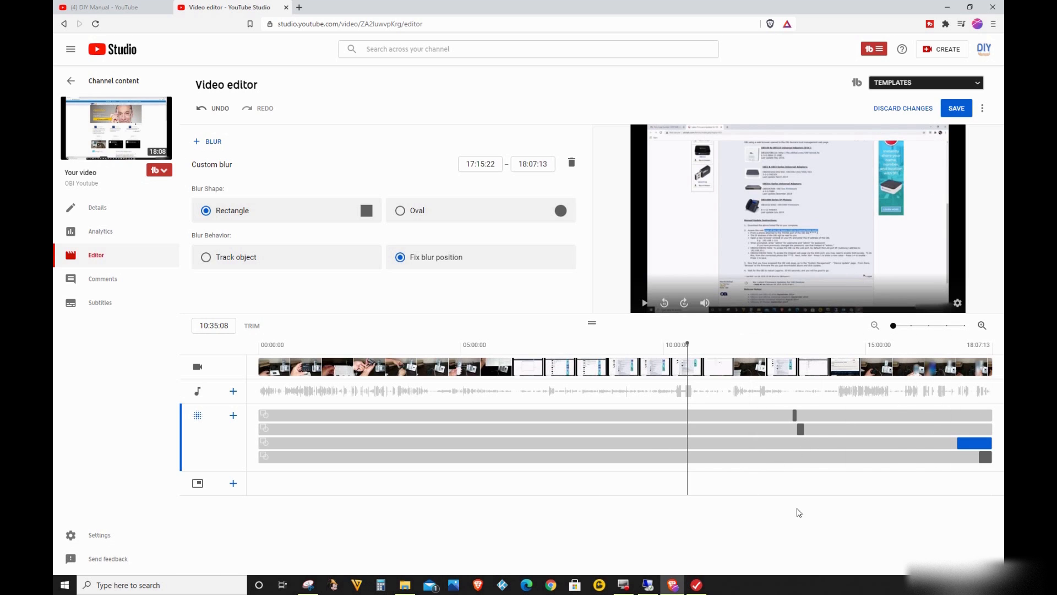
{"action": "mouse_move", "coordinate": [820, 504]}
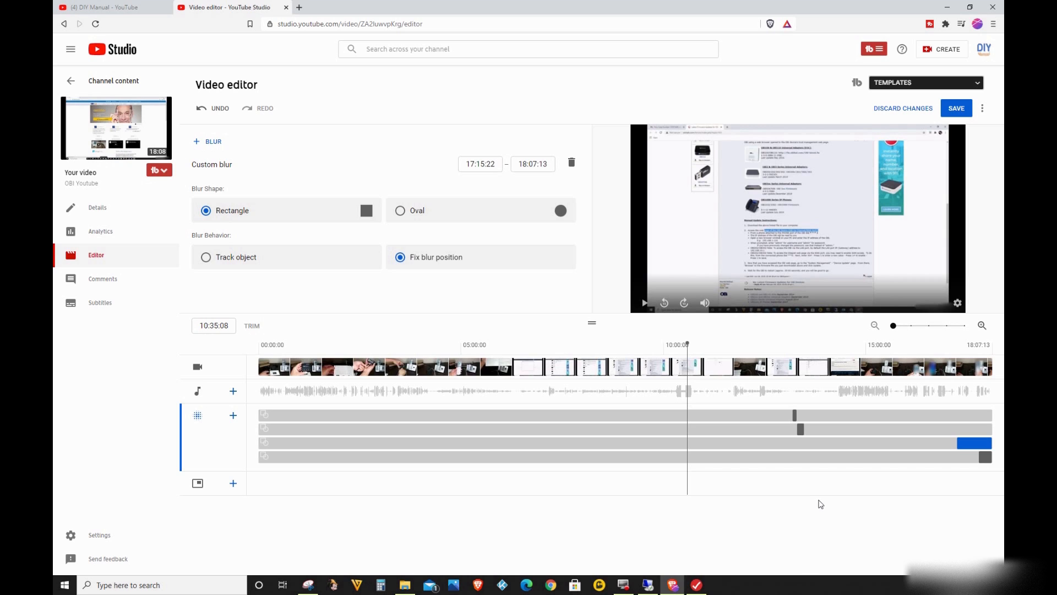
{"action": "mouse_move", "coordinate": [854, 267]}
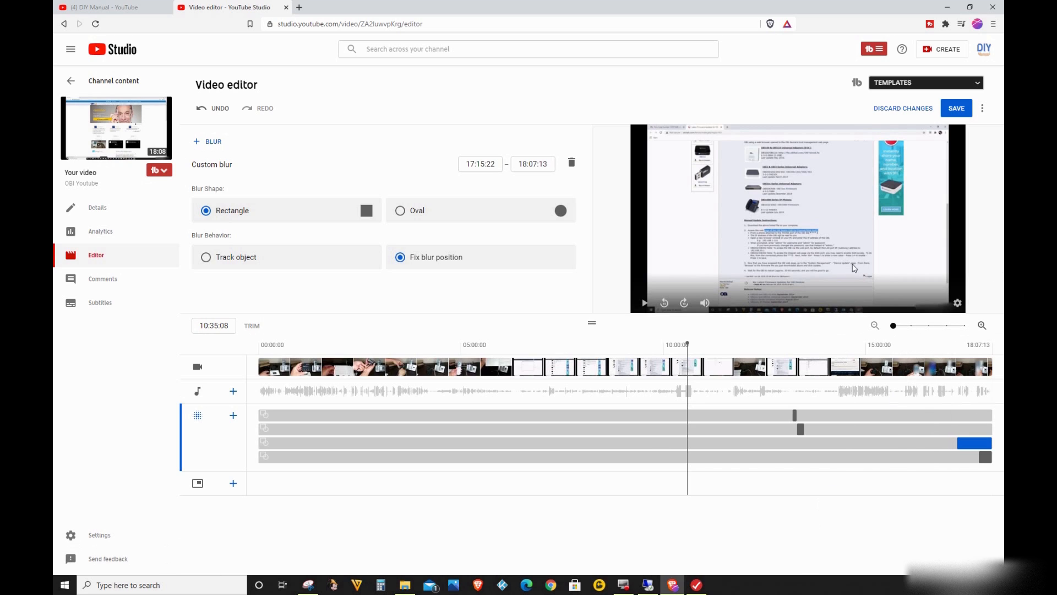
{"action": "mouse_move", "coordinate": [820, 504]}
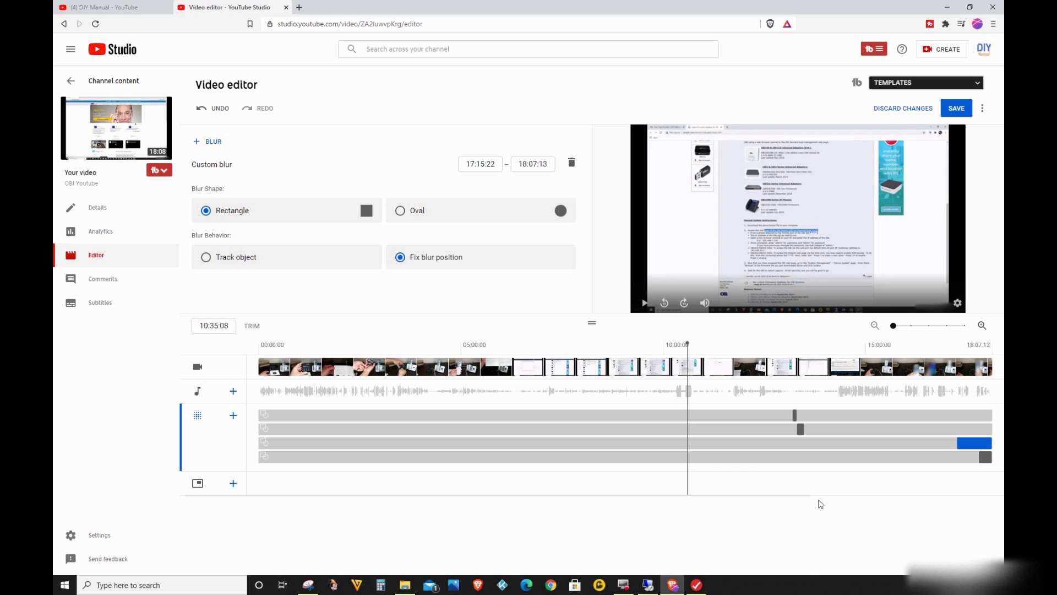
{"action": "mouse_move", "coordinate": [853, 268]}
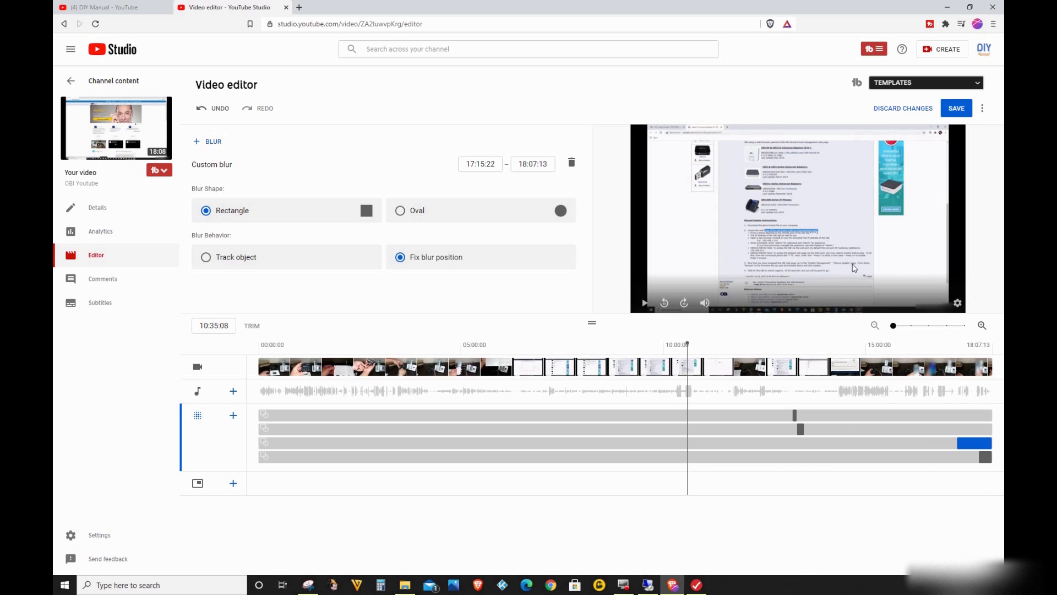
{"action": "mouse_move", "coordinate": [820, 503]}
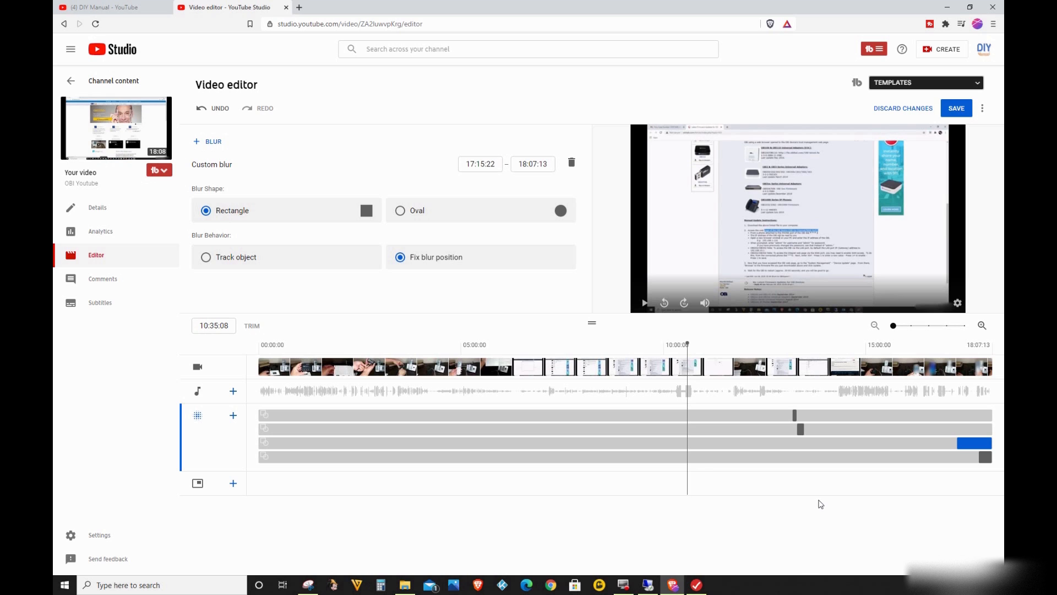
Step: Select the final blur (17:48:07–18:07:00) and save and confirm the video's blur edits
{"action": "left_click", "coordinate": [955, 108]}
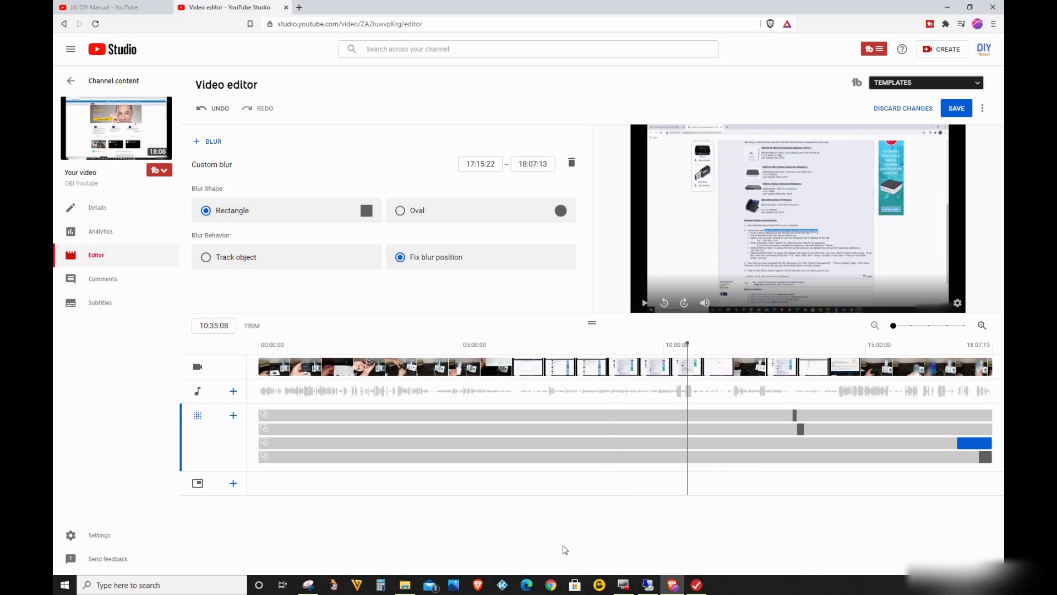
{"action": "mouse_move", "coordinate": [528, 566]}
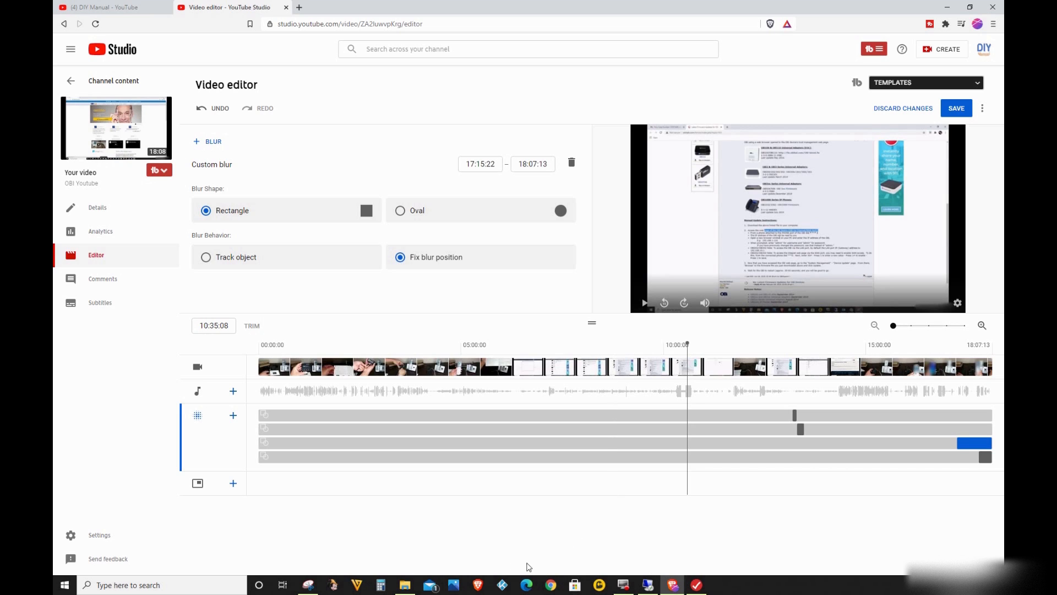
{"action": "mouse_move", "coordinate": [596, 556]}
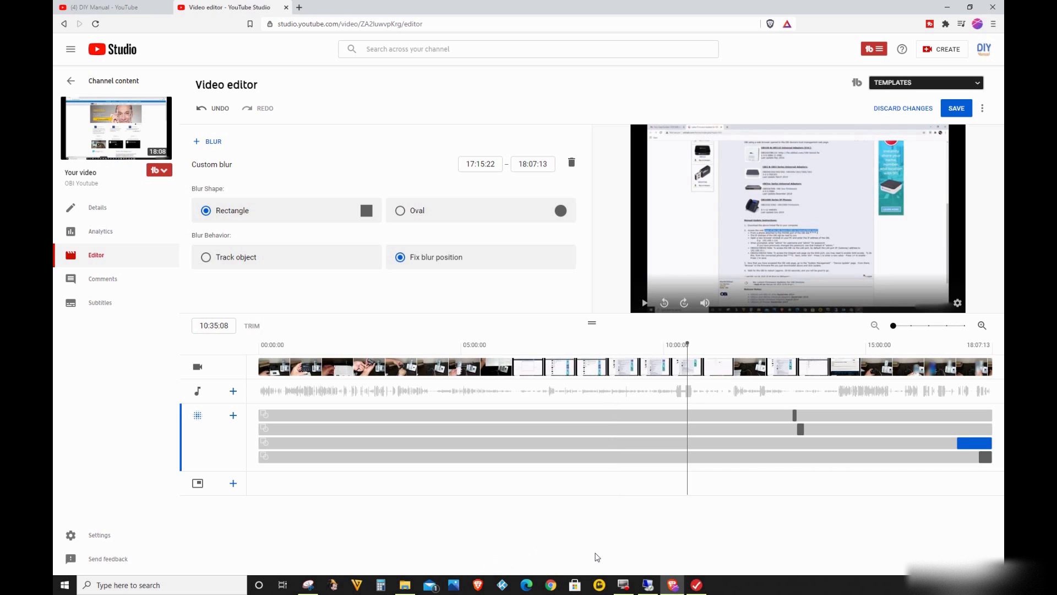
{"action": "mouse_move", "coordinate": [871, 520]}
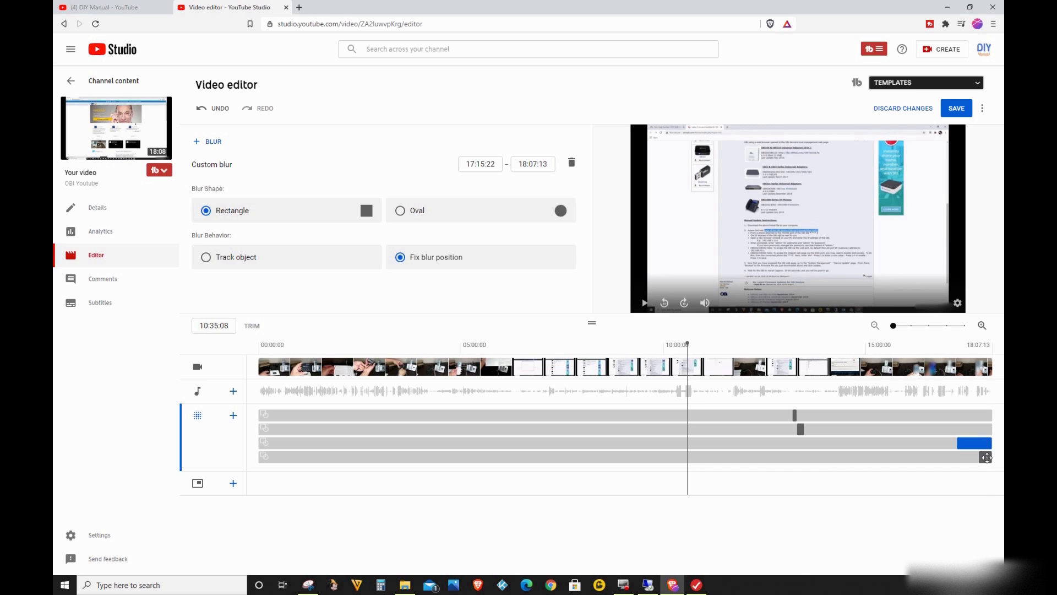
{"action": "mouse_move", "coordinate": [973, 362]}
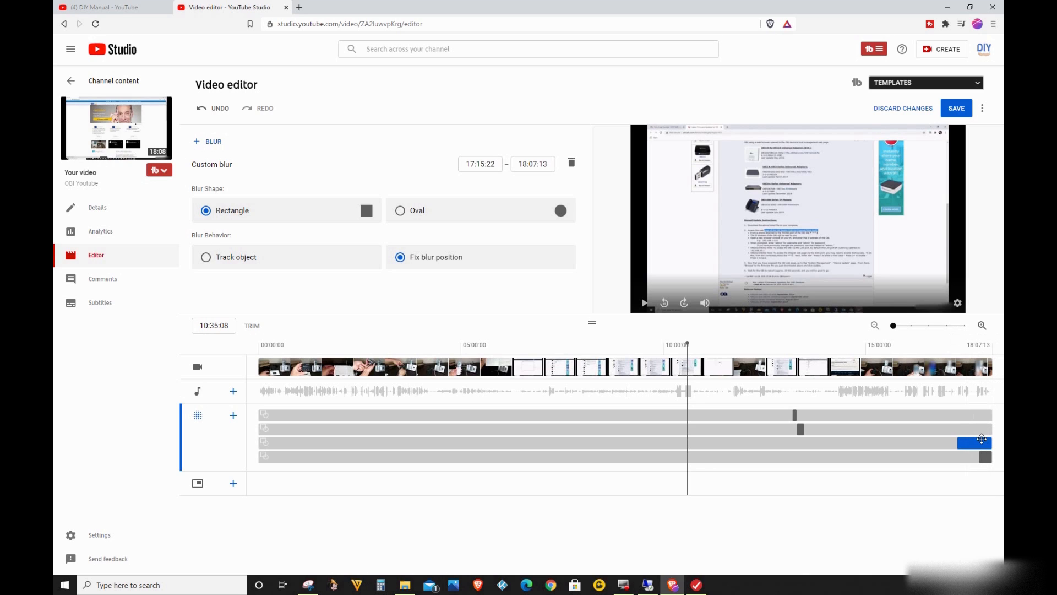
{"action": "left_click", "coordinate": [531, 164]}
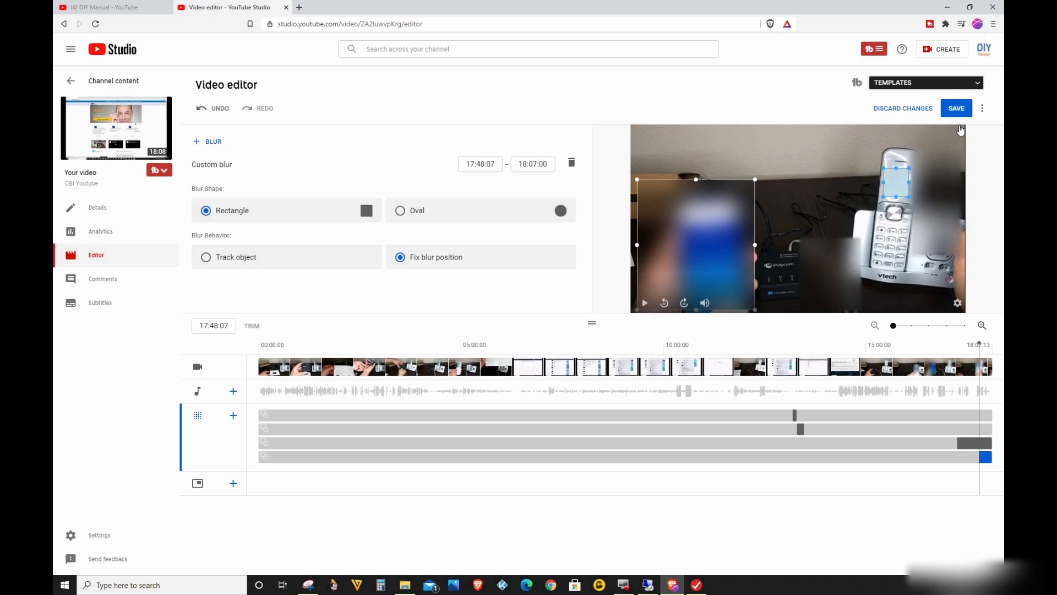
{"action": "left_click", "coordinate": [956, 108]}
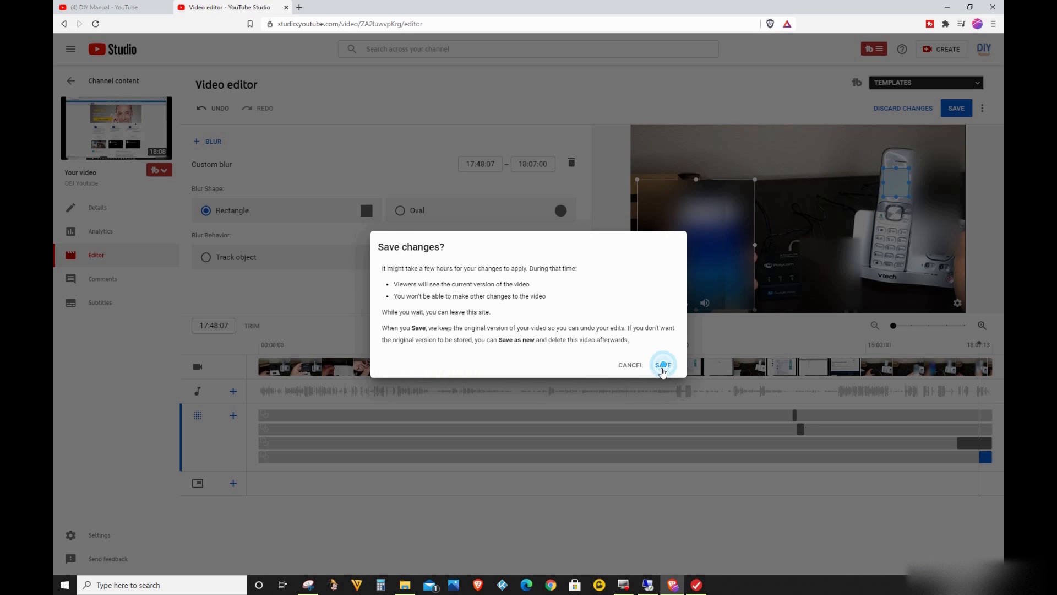
{"action": "left_click", "coordinate": [662, 364]}
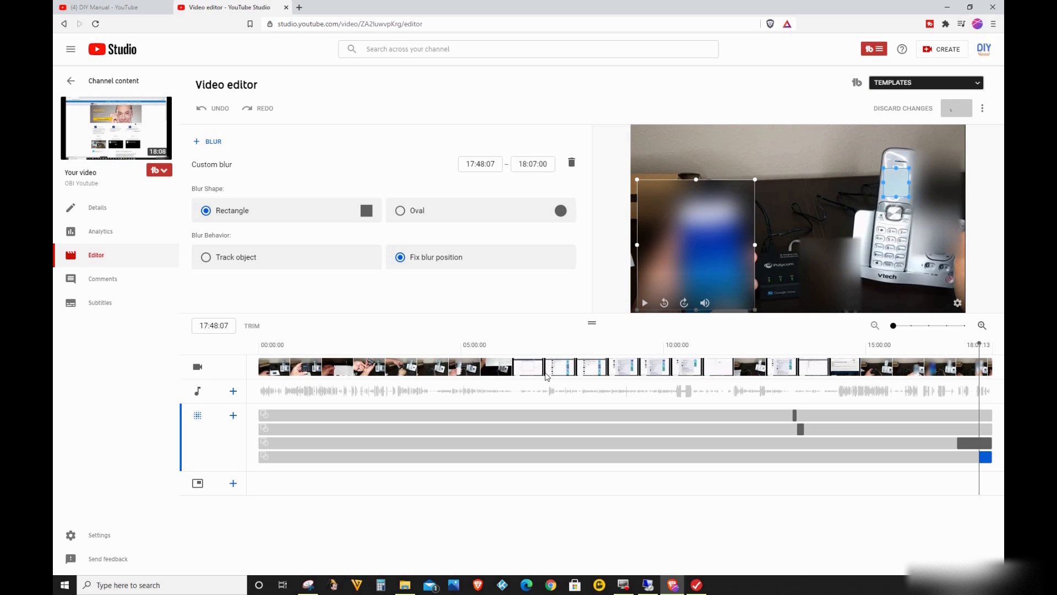
{"action": "left_click", "coordinate": [955, 108]}
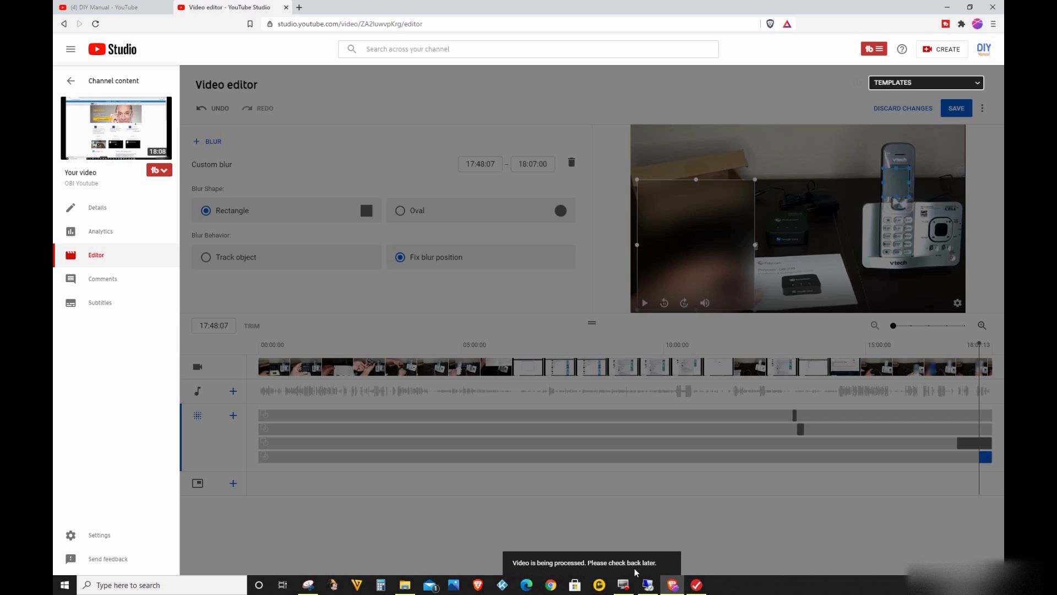
{"action": "mouse_move", "coordinate": [640, 571]}
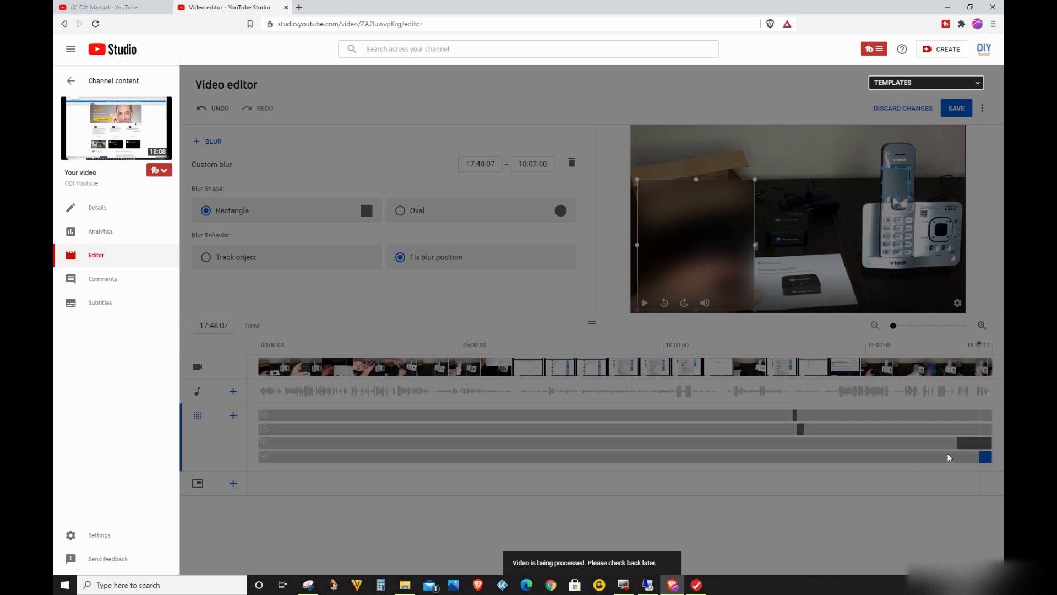
{"action": "mouse_move", "coordinate": [972, 447]}
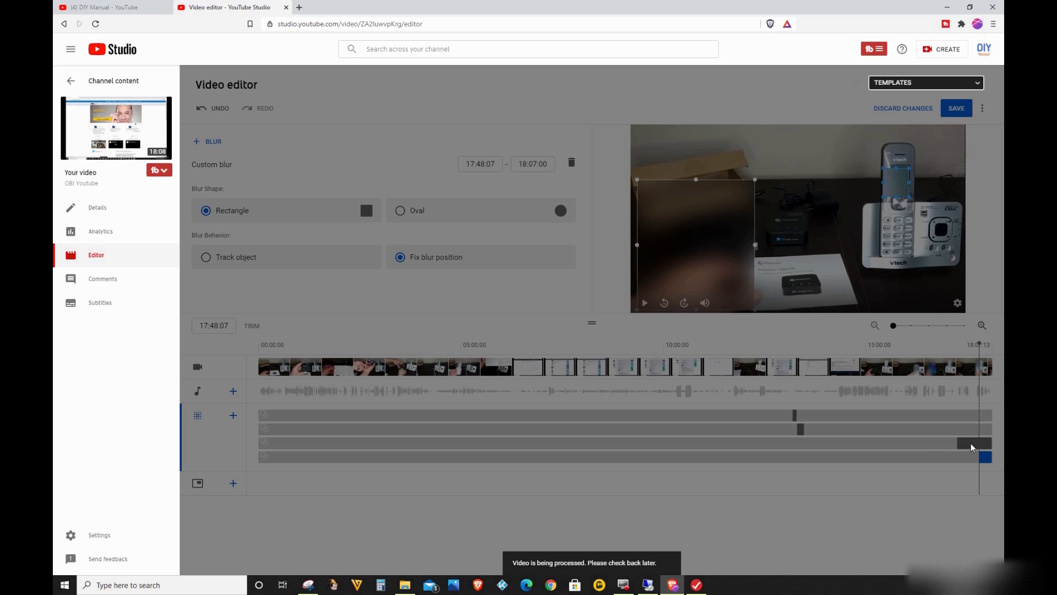
{"action": "mouse_move", "coordinate": [995, 449]}
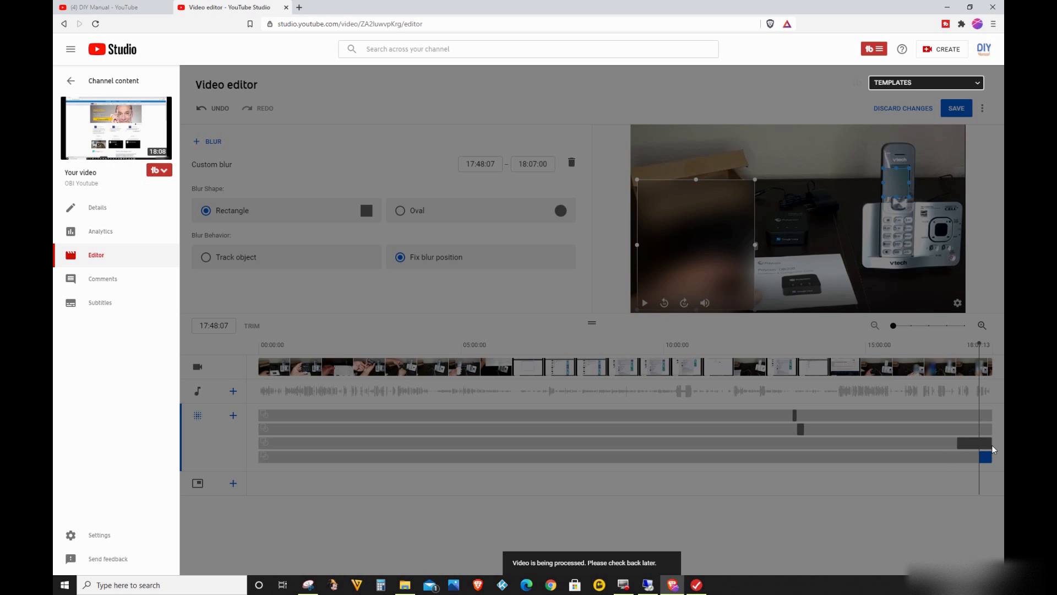